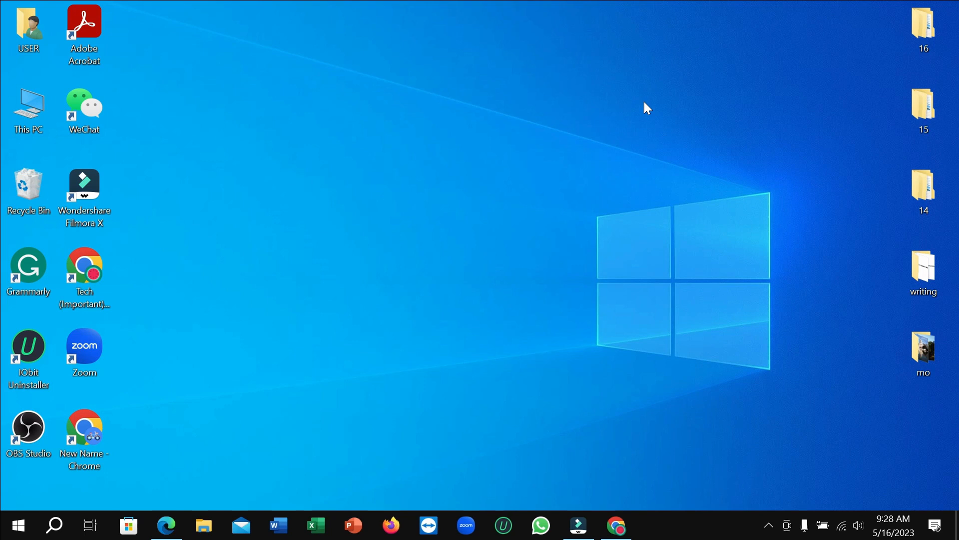
{"action": "mouse_move", "coordinate": [624, 110]}
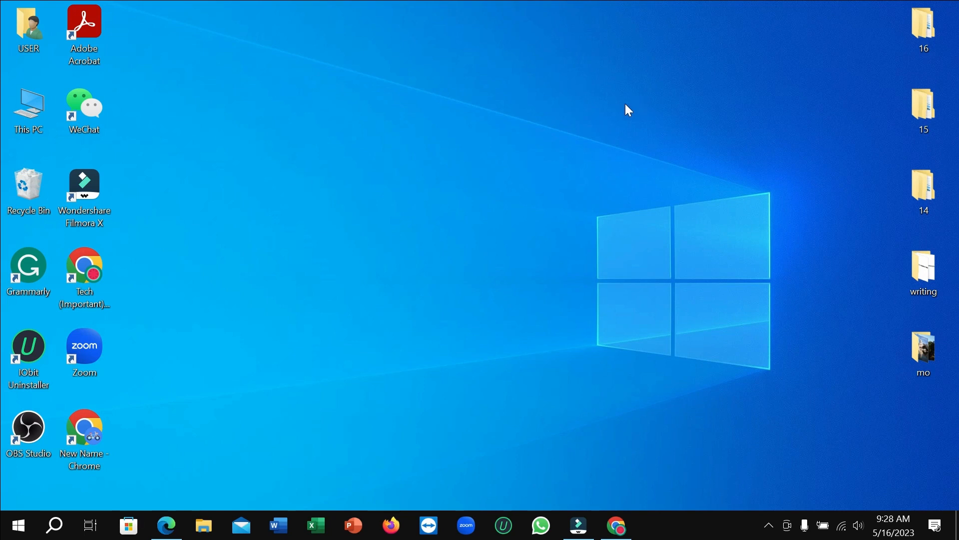
{"action": "mouse_move", "coordinate": [478, 257]}
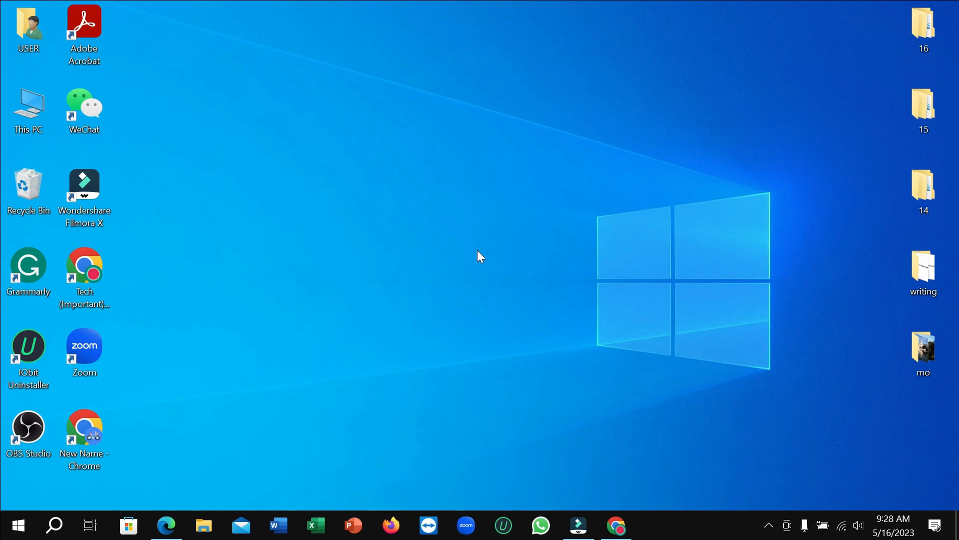
{"action": "mouse_move", "coordinate": [226, 460]}
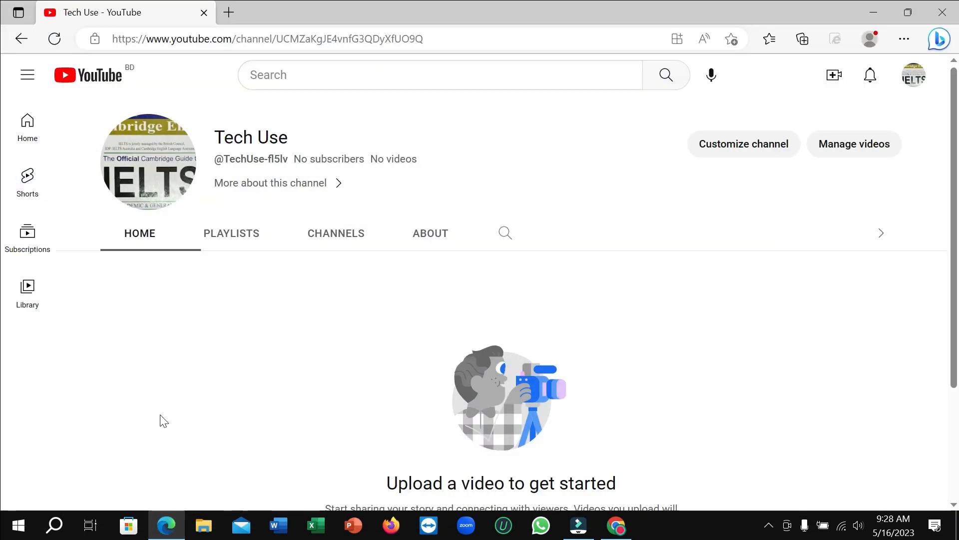
- Bring up the account options menu from the Tech Use profile avatar
{"action": "scroll", "scroll_direction": "down", "scroll_amount": 3}
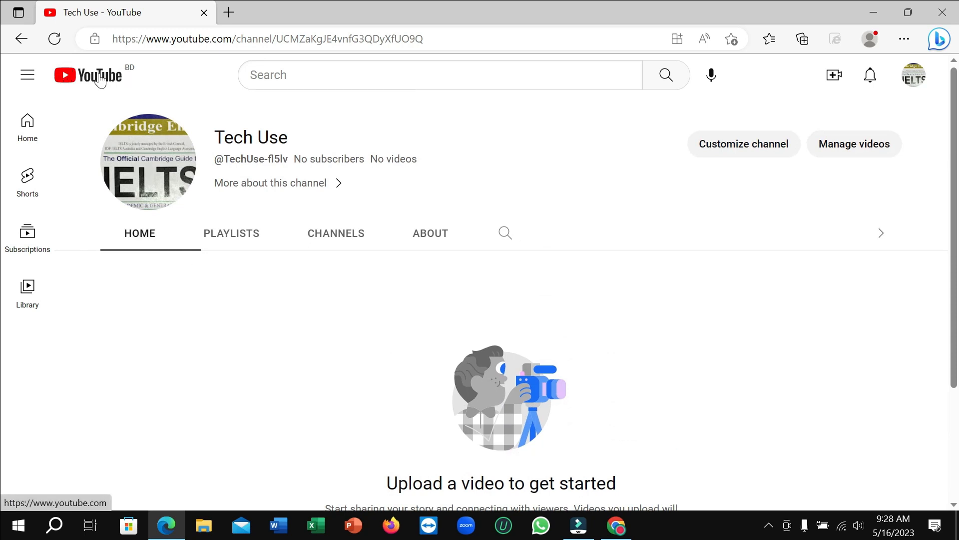
{"action": "mouse_move", "coordinate": [394, 338]}
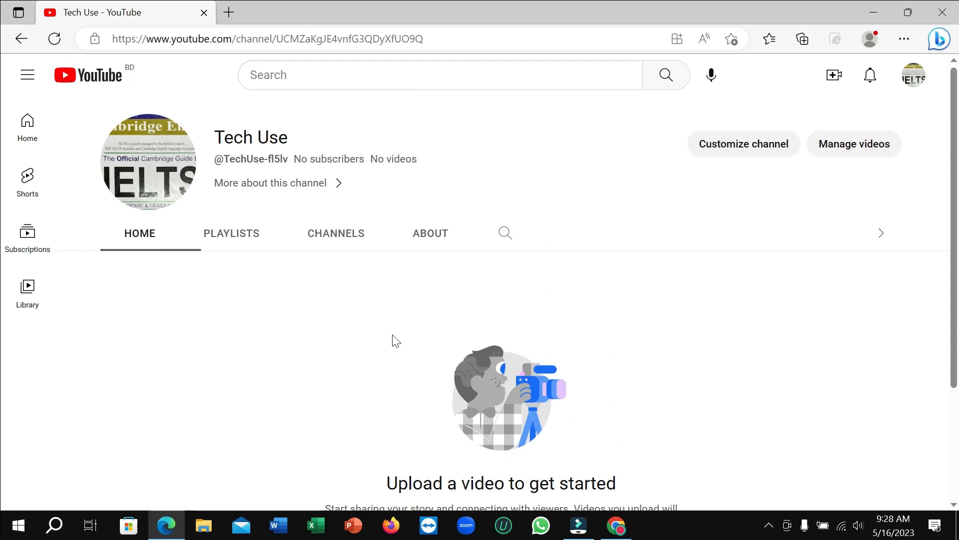
{"action": "scroll", "scroll_direction": "down", "scroll_amount": 3}
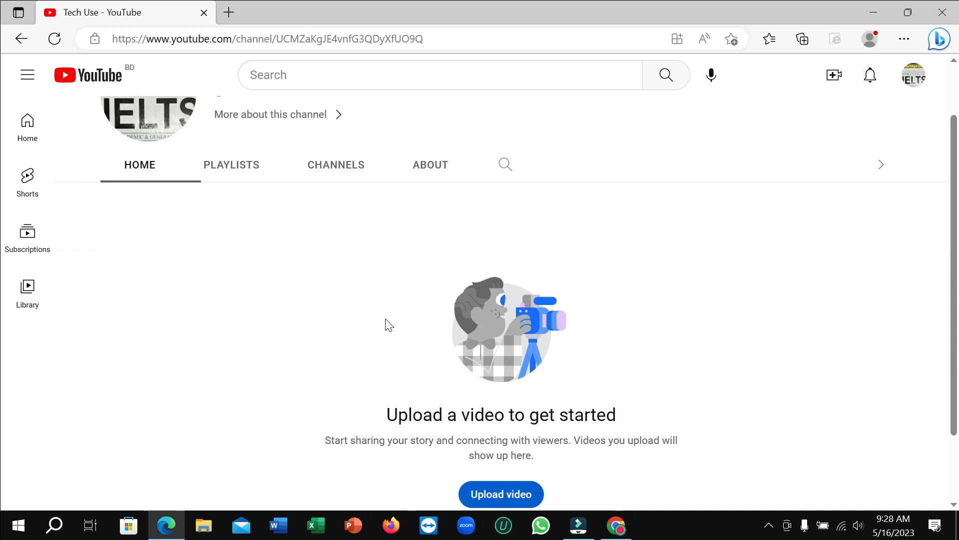
{"action": "mouse_move", "coordinate": [342, 330]}
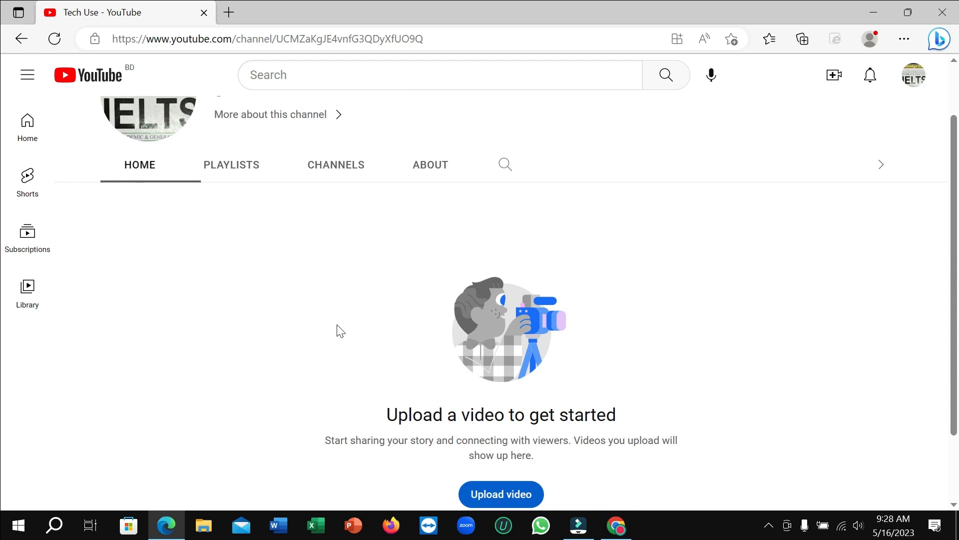
{"action": "mouse_move", "coordinate": [334, 338]}
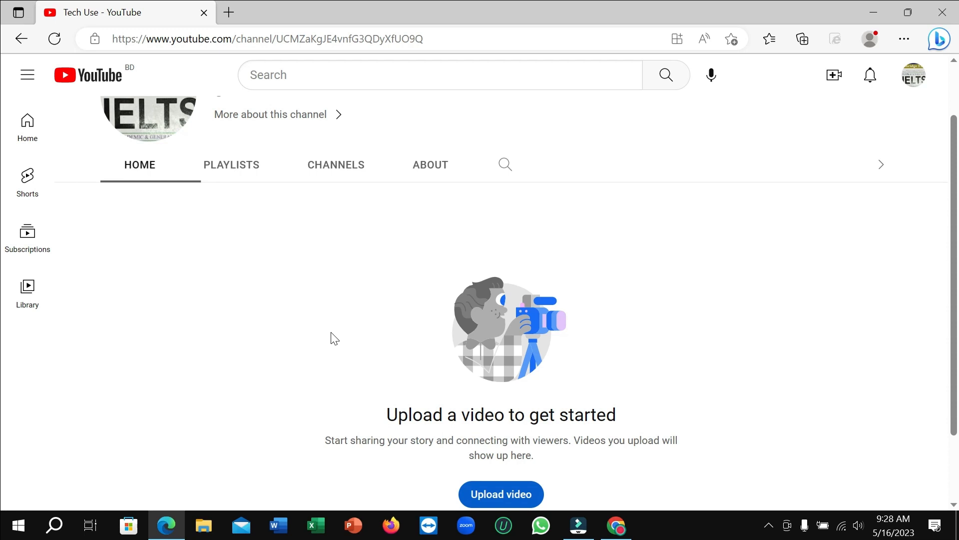
{"action": "mouse_move", "coordinate": [327, 340]}
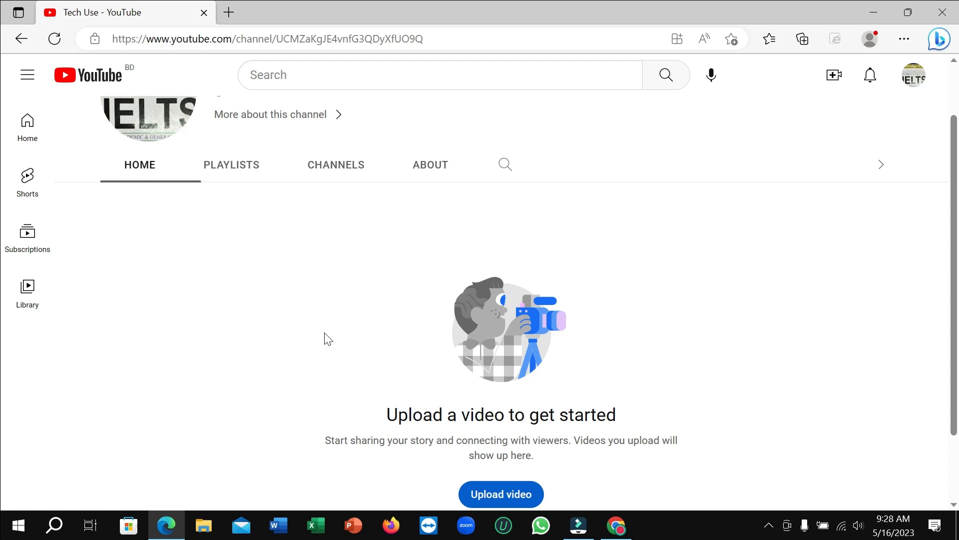
{"action": "mouse_move", "coordinate": [812, 200]}
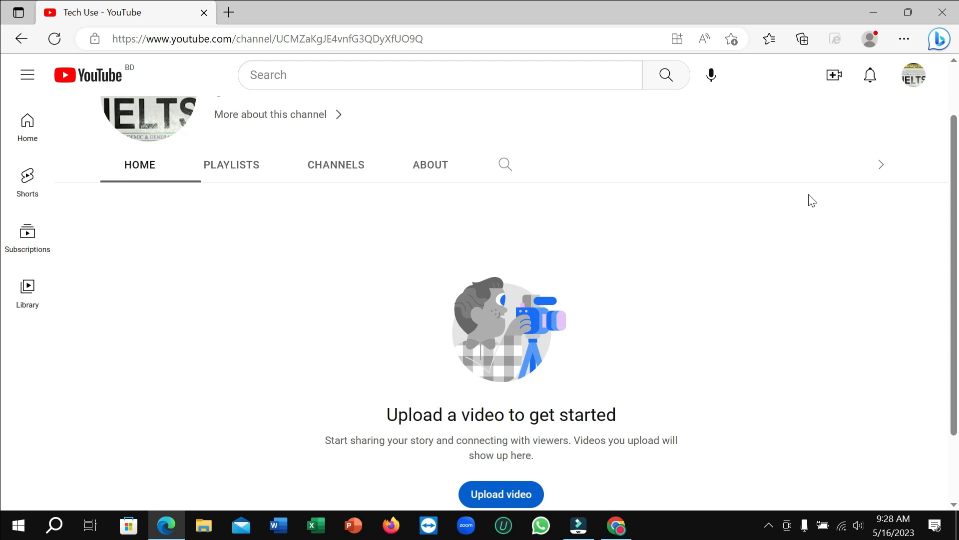
{"action": "mouse_move", "coordinate": [913, 82]}
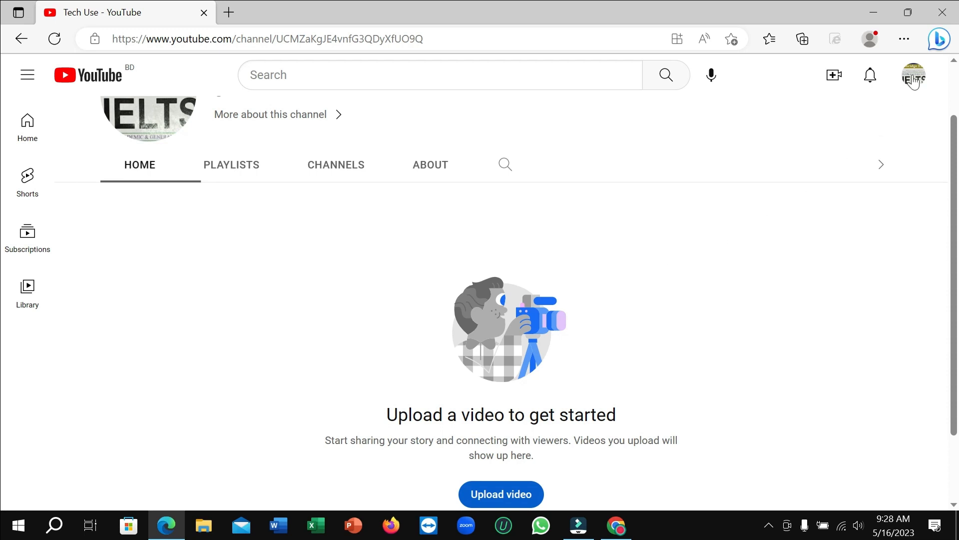
{"action": "left_click", "coordinate": [914, 74]}
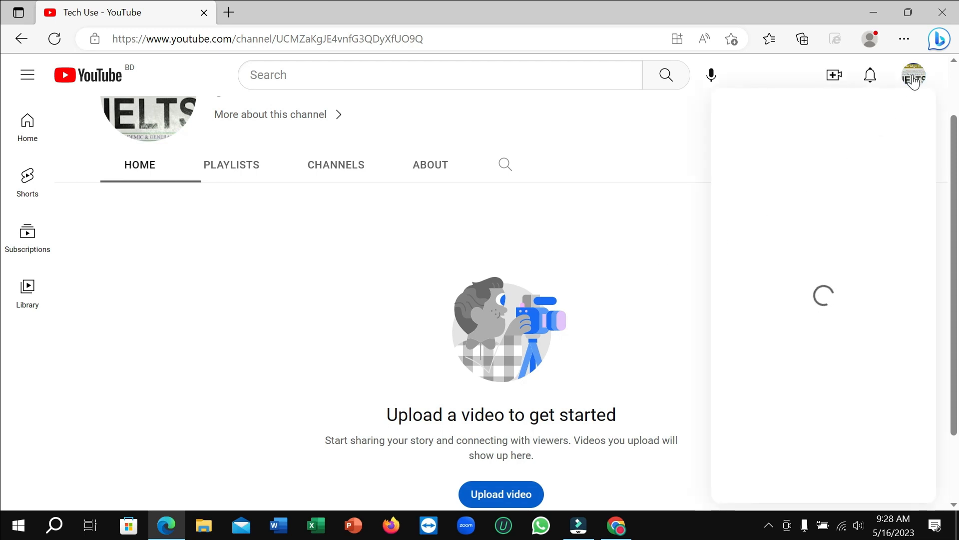
{"action": "left_click", "coordinate": [913, 75]}
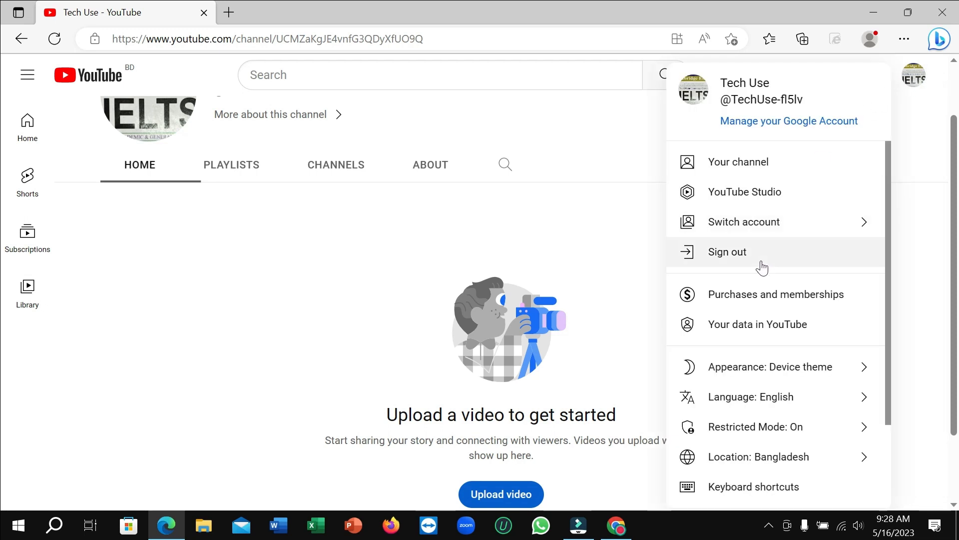
{"action": "mouse_move", "coordinate": [739, 432]}
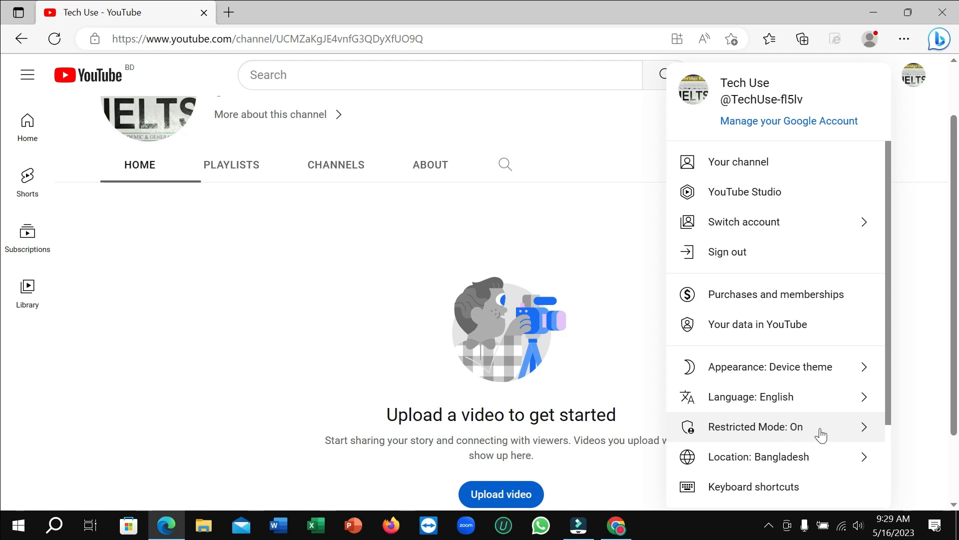
- Switch off Activate Restricted Mode in the Restricted Mode settings
{"action": "left_click", "coordinate": [756, 427]}
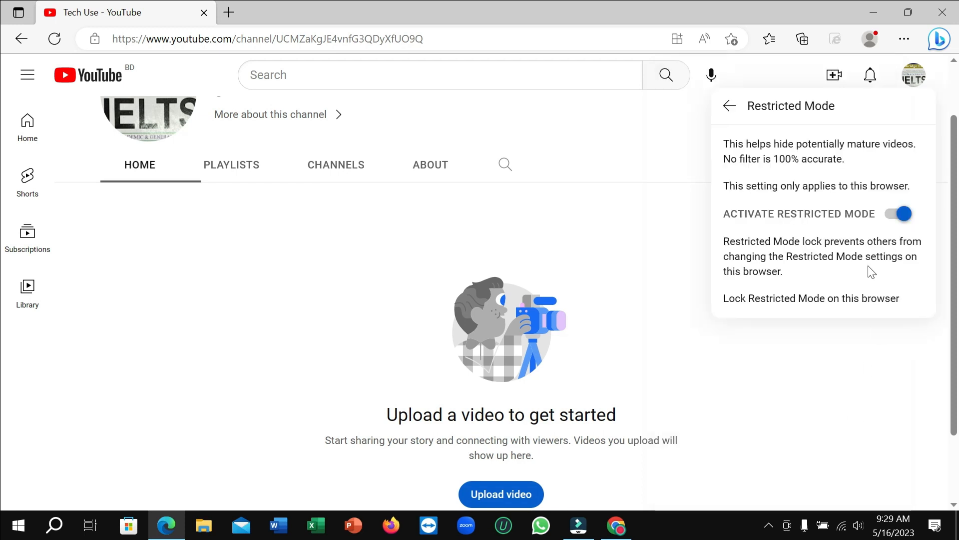
{"action": "left_click", "coordinate": [897, 212]}
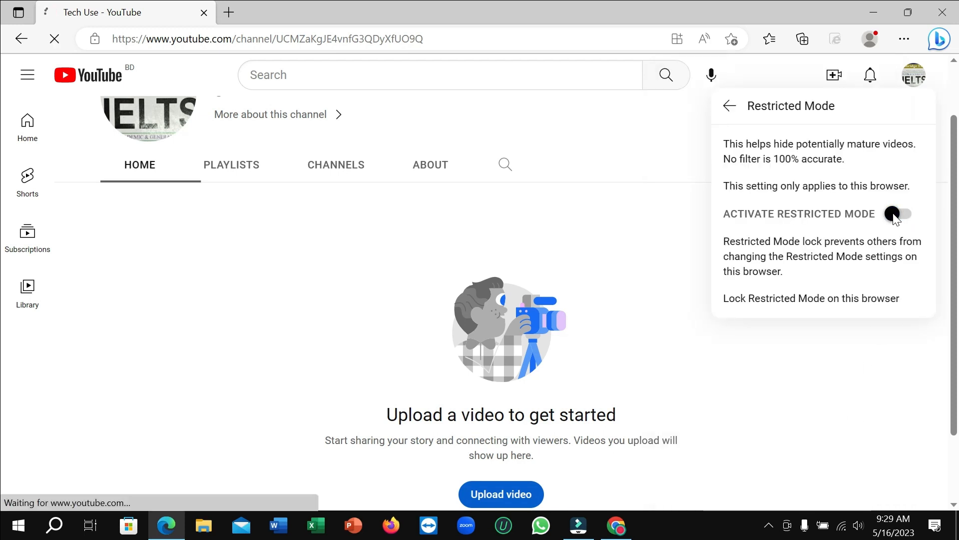